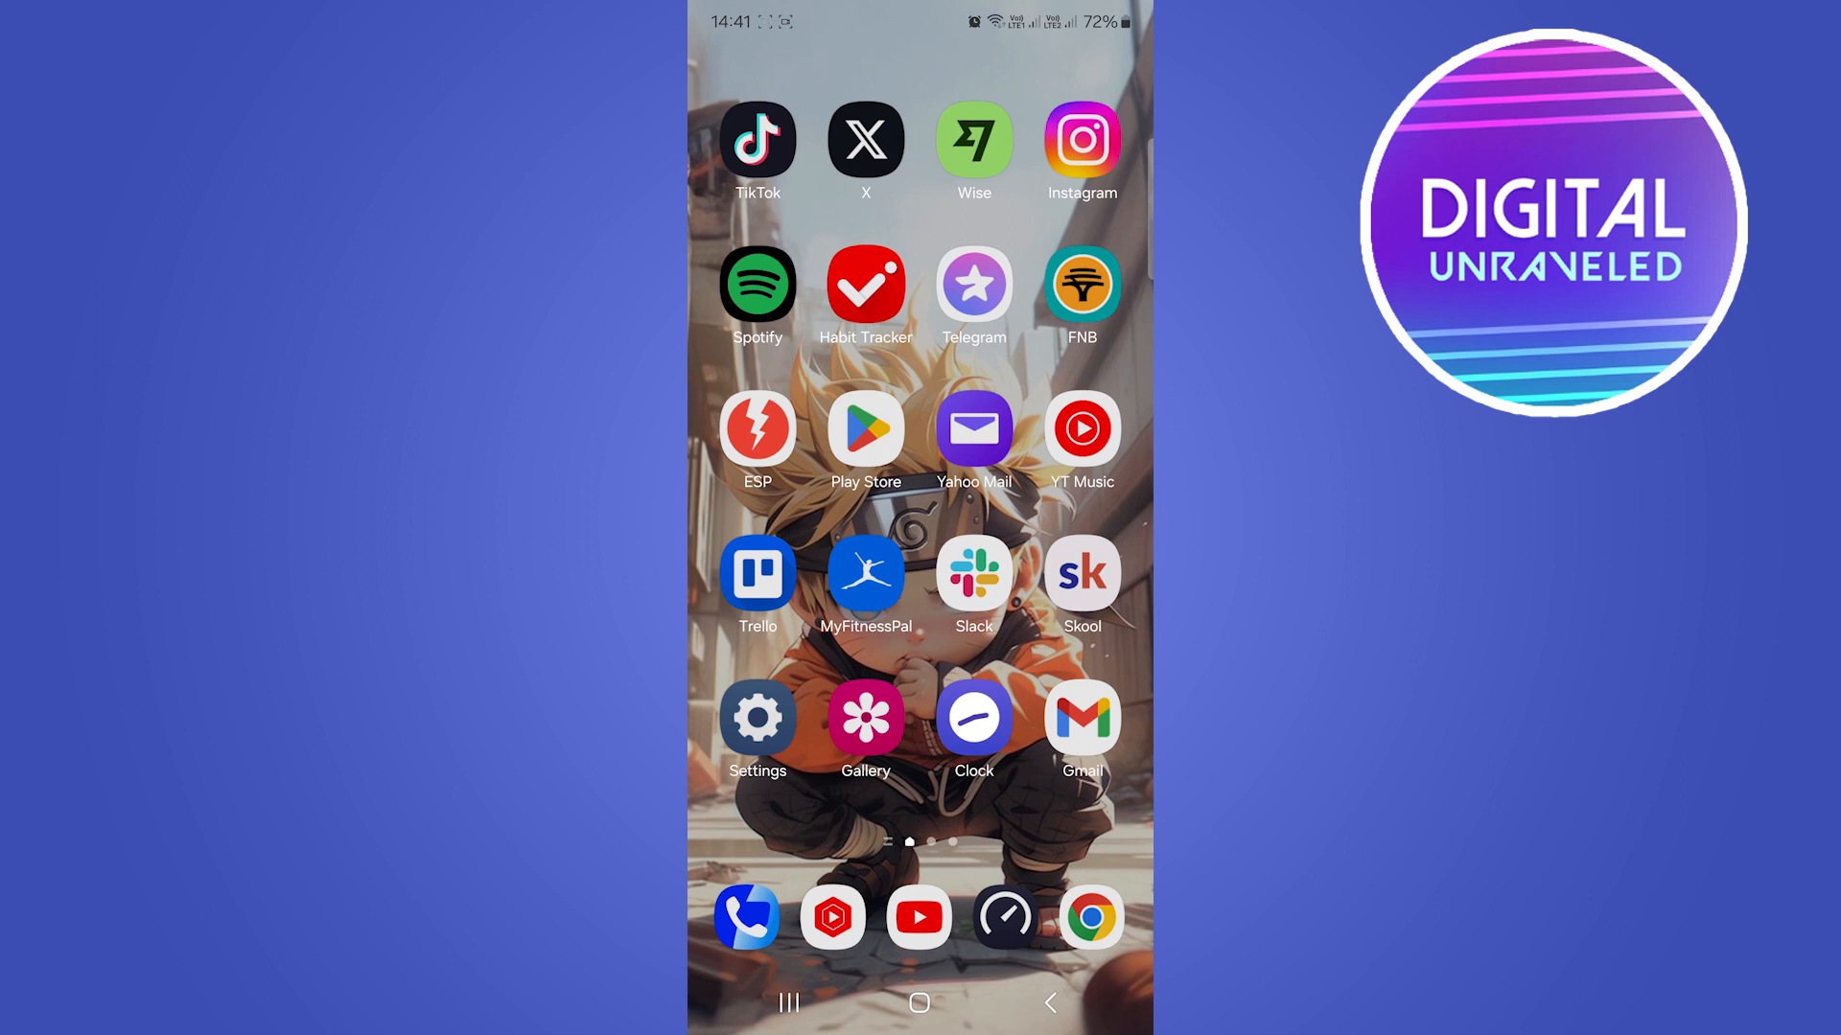
Launch the Settings app from its home screen icon.
click(756, 717)
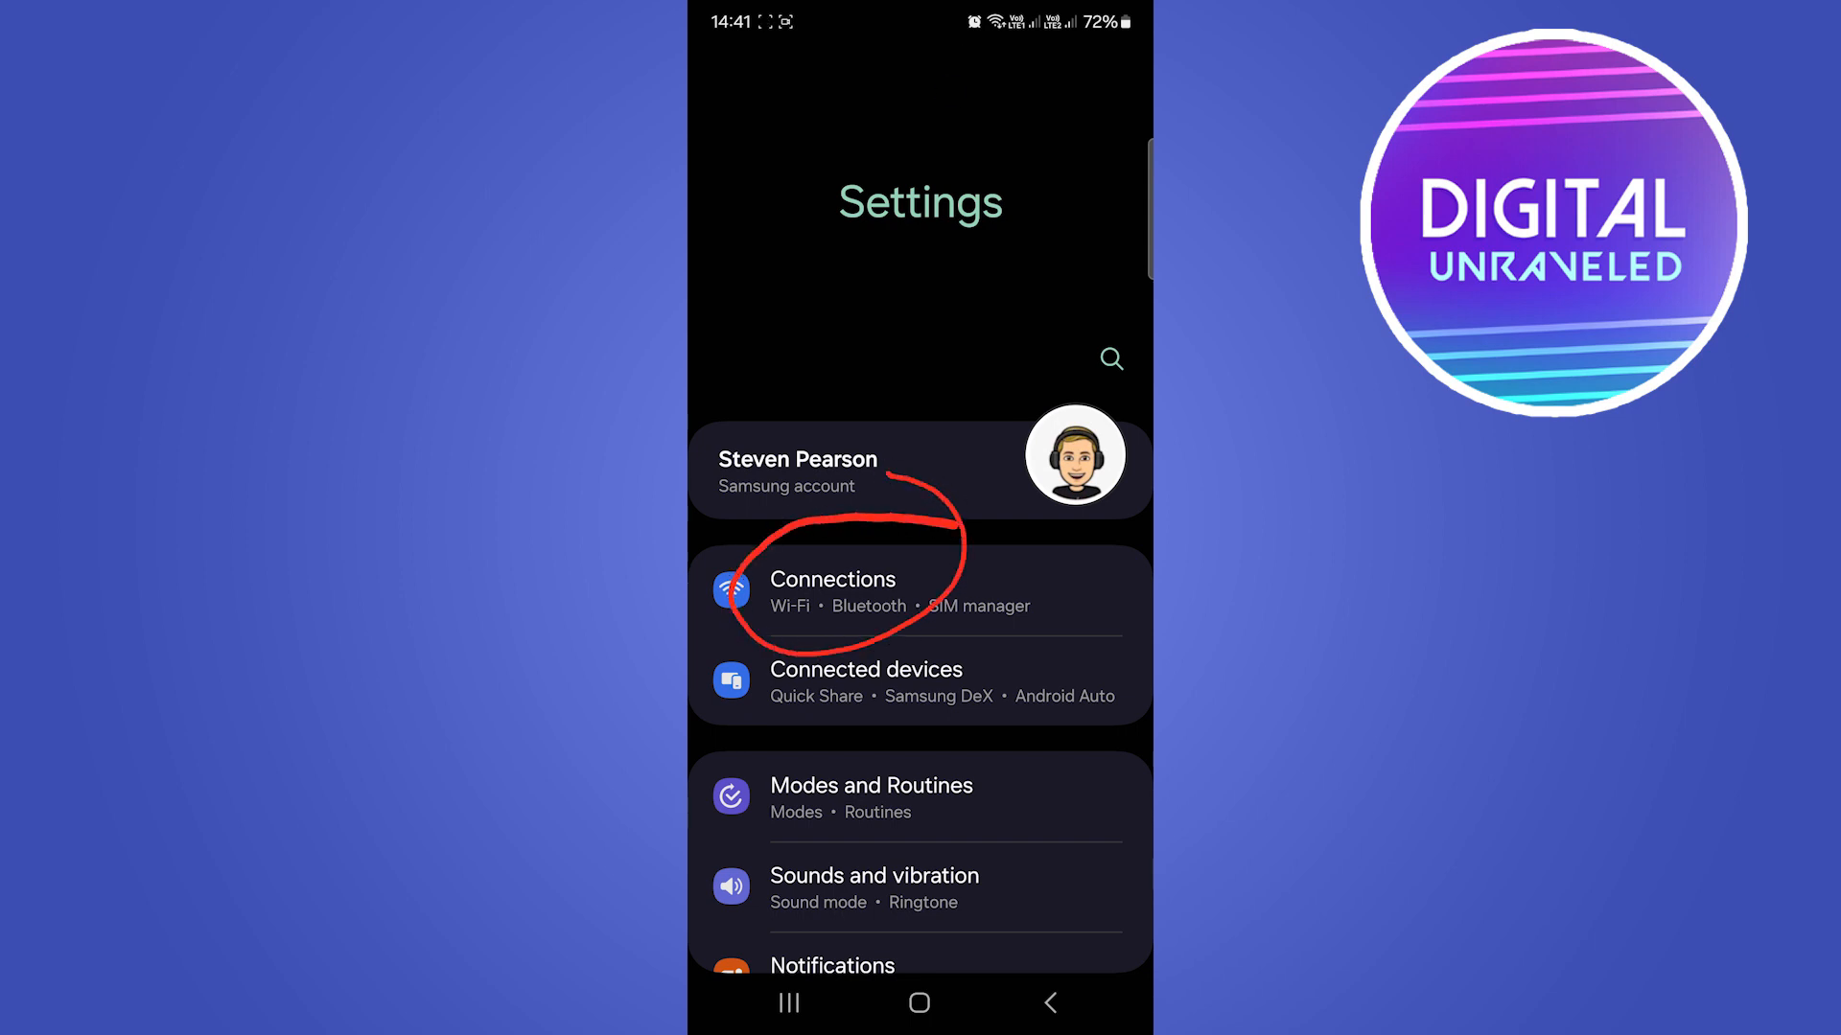
Go to Connections, then Mobile Hotspot and Tethering.
click(832, 590)
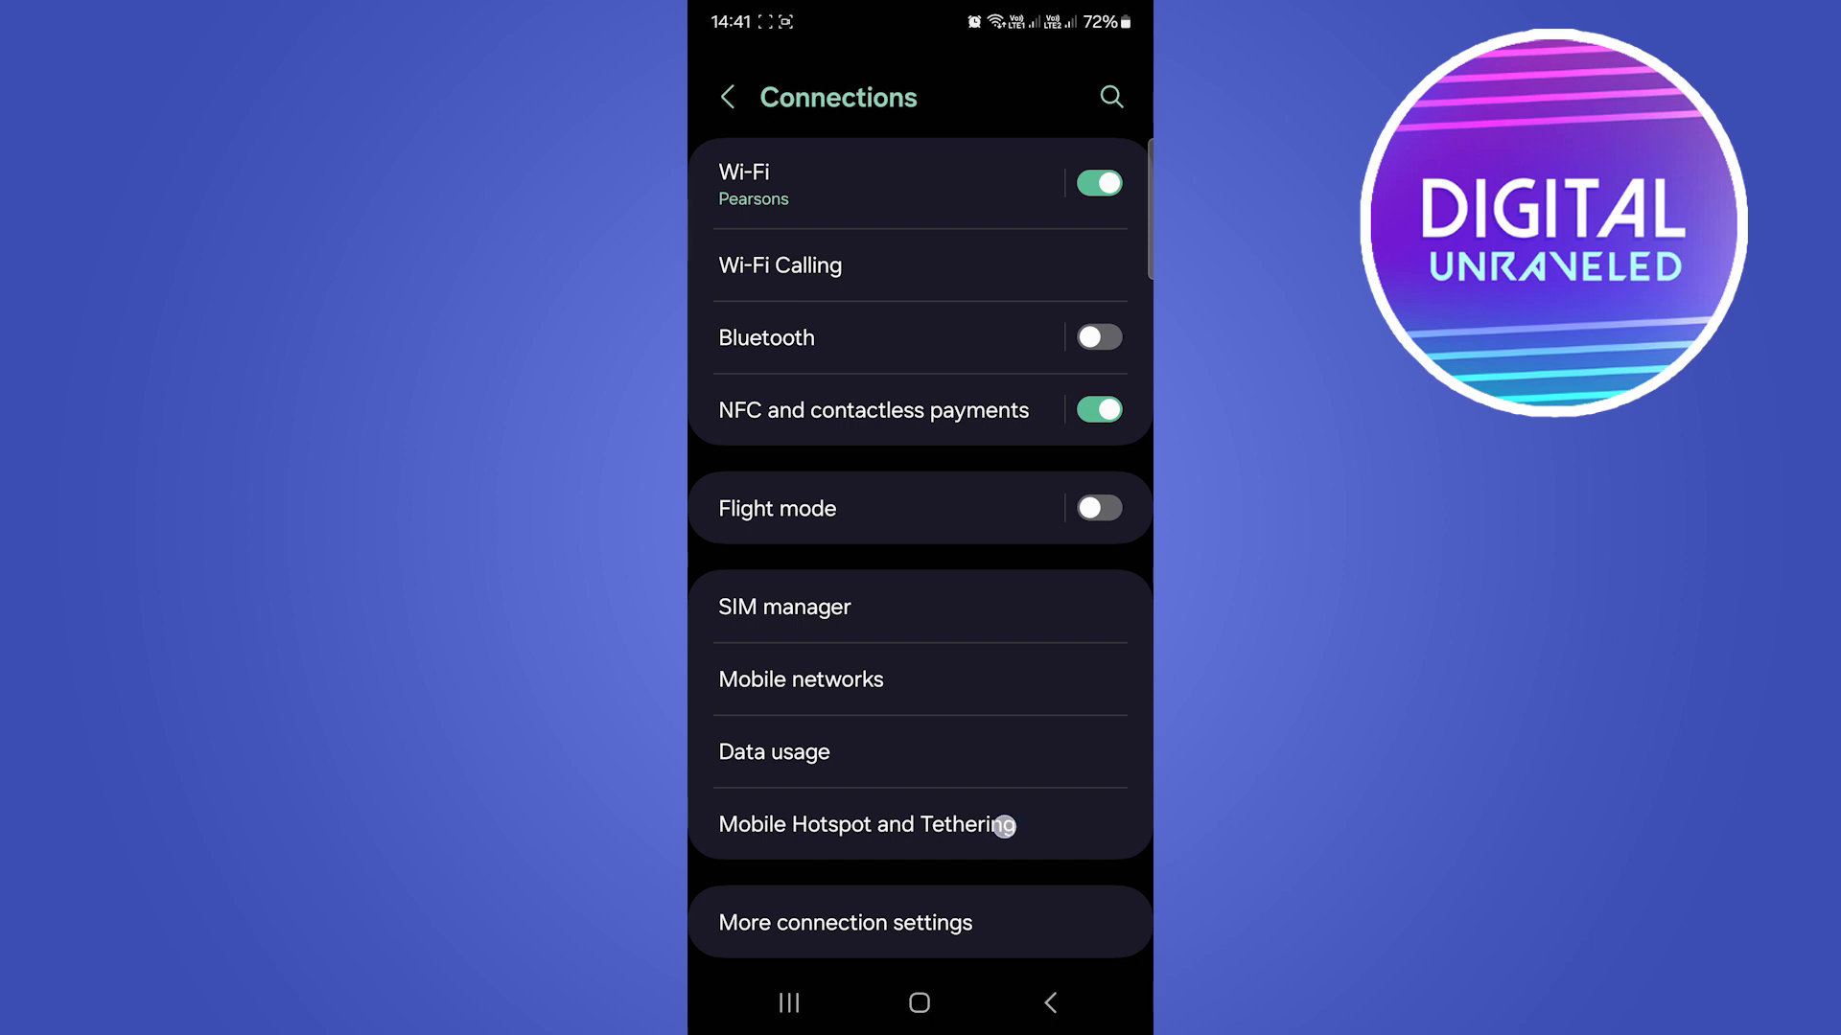
click(865, 824)
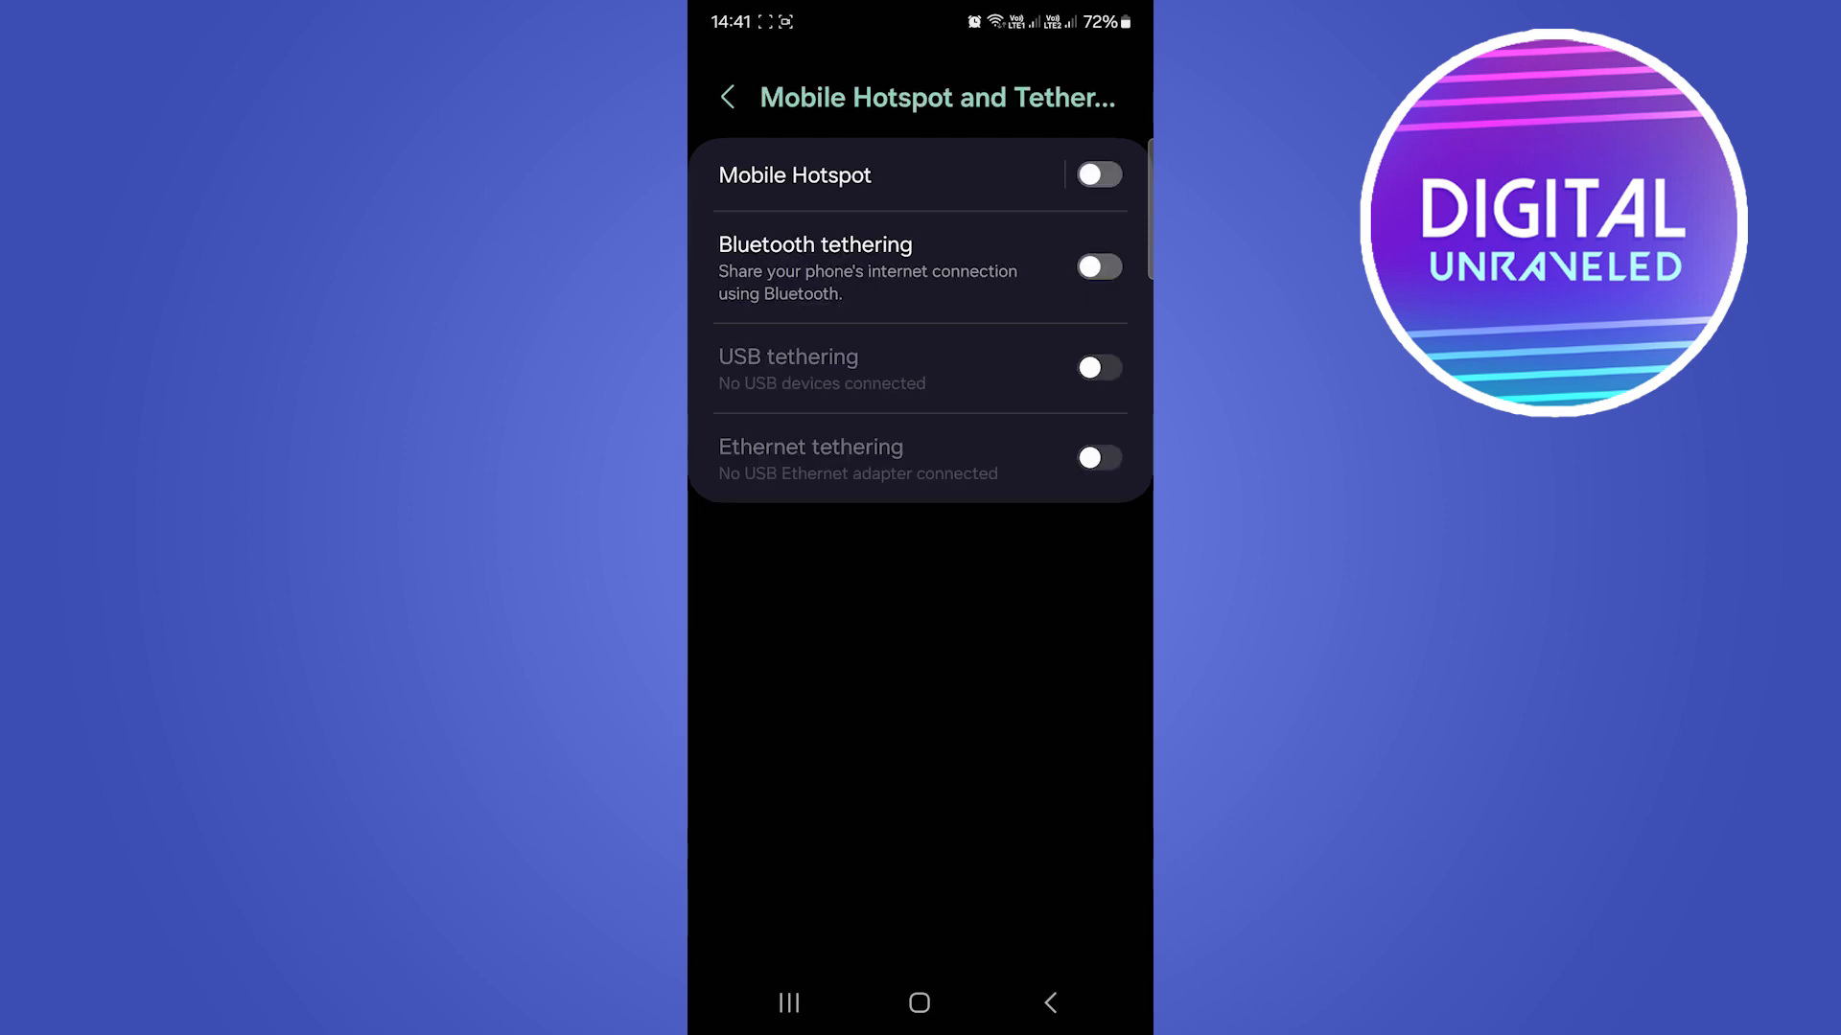
Save the hotspot configuration with Advanced Wi-Fi sharing on, then pull down the notification shade.
click(796, 174)
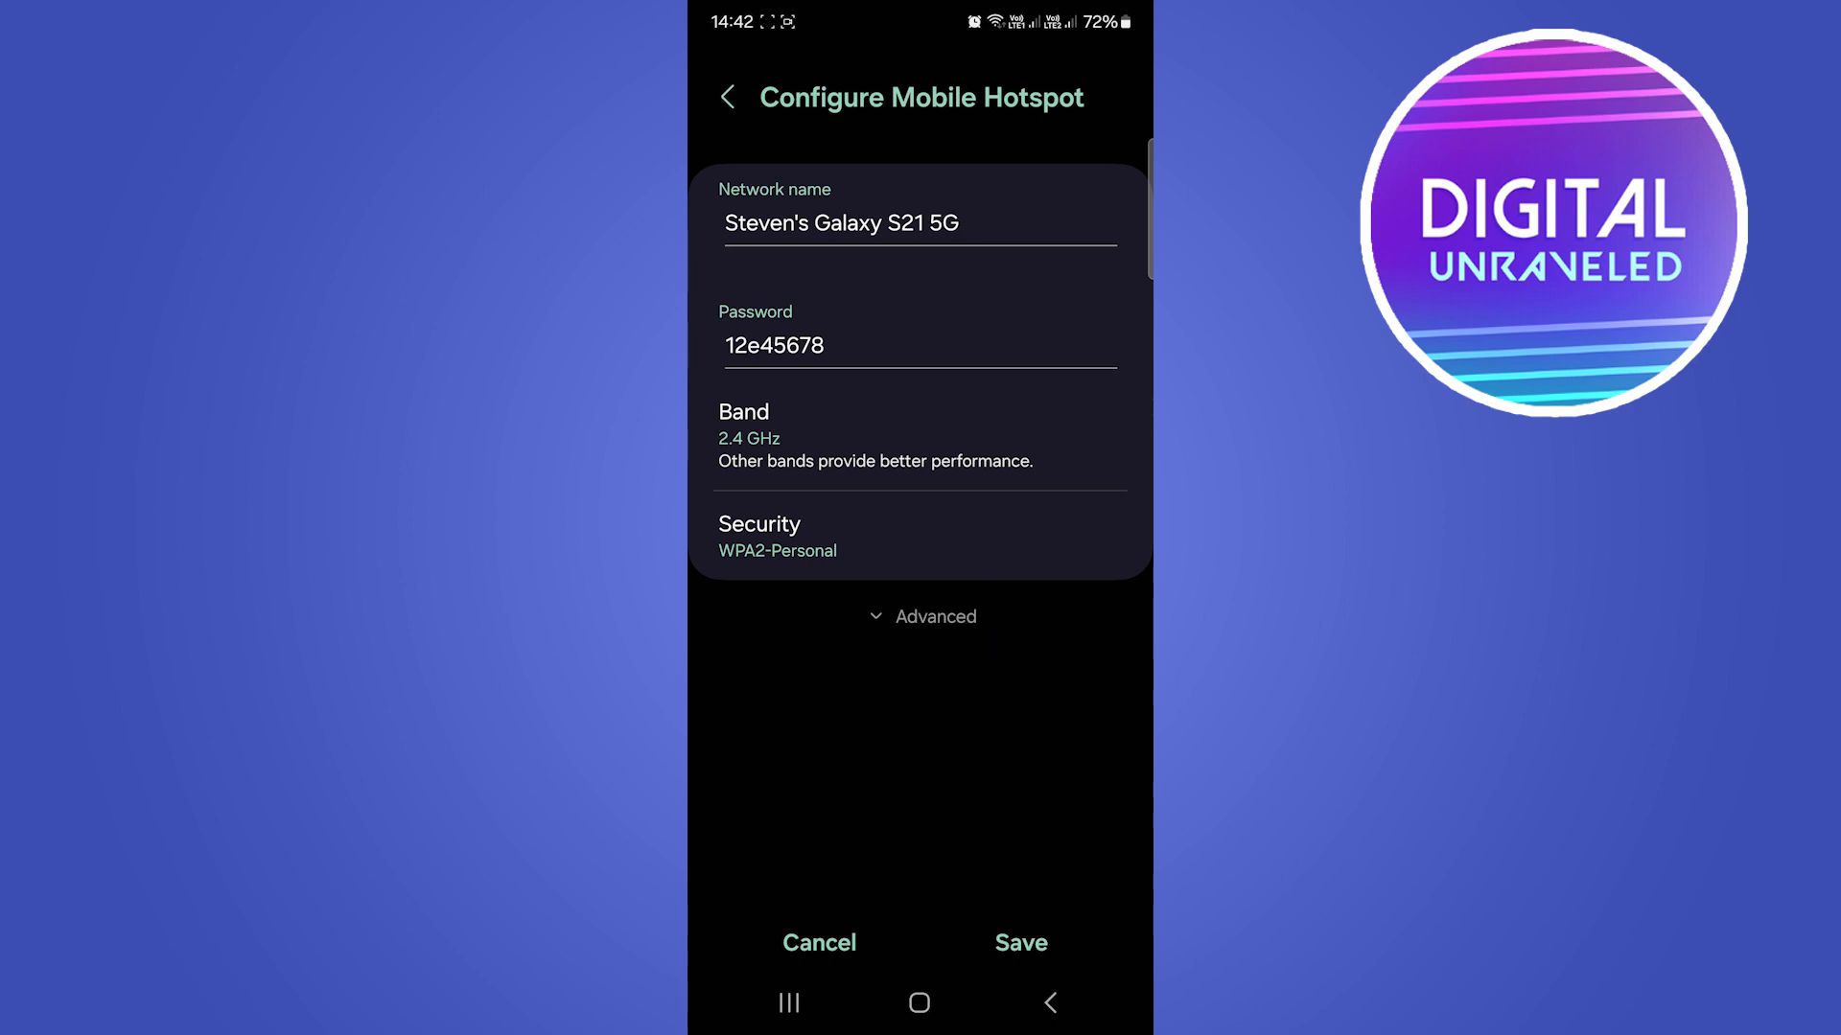
click(922, 616)
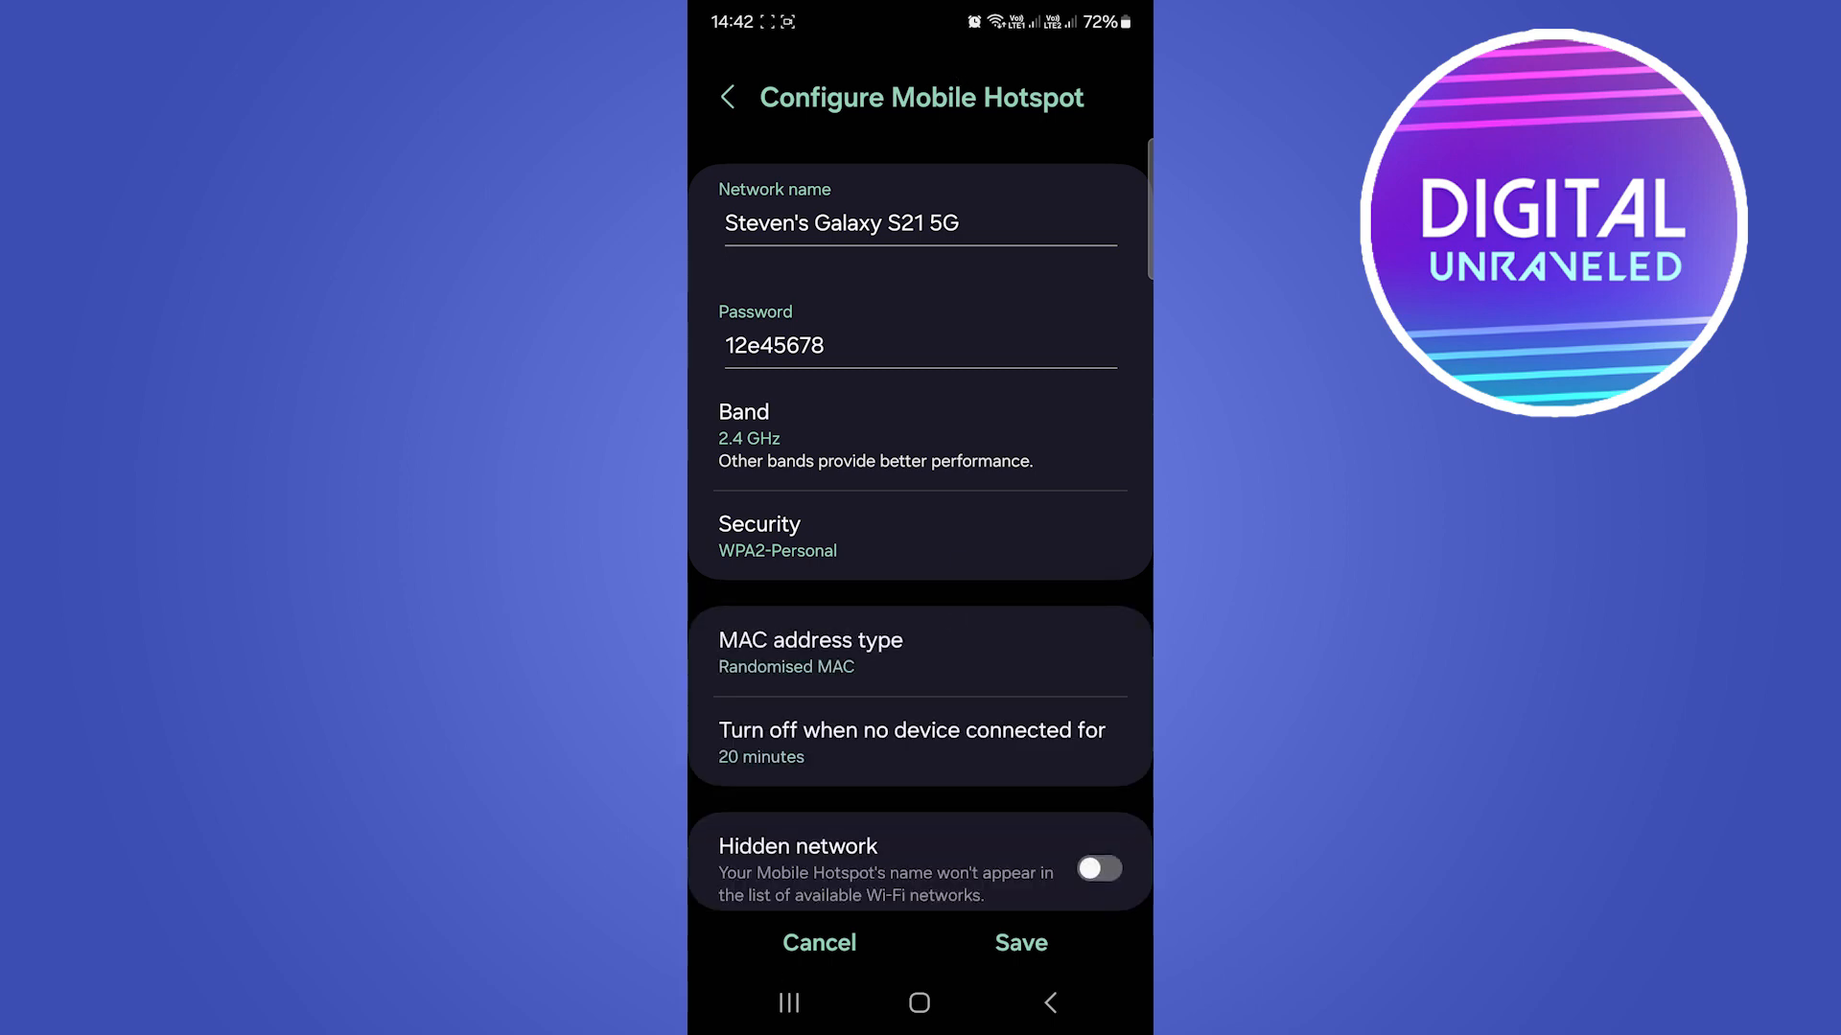
scroll(down, 3)
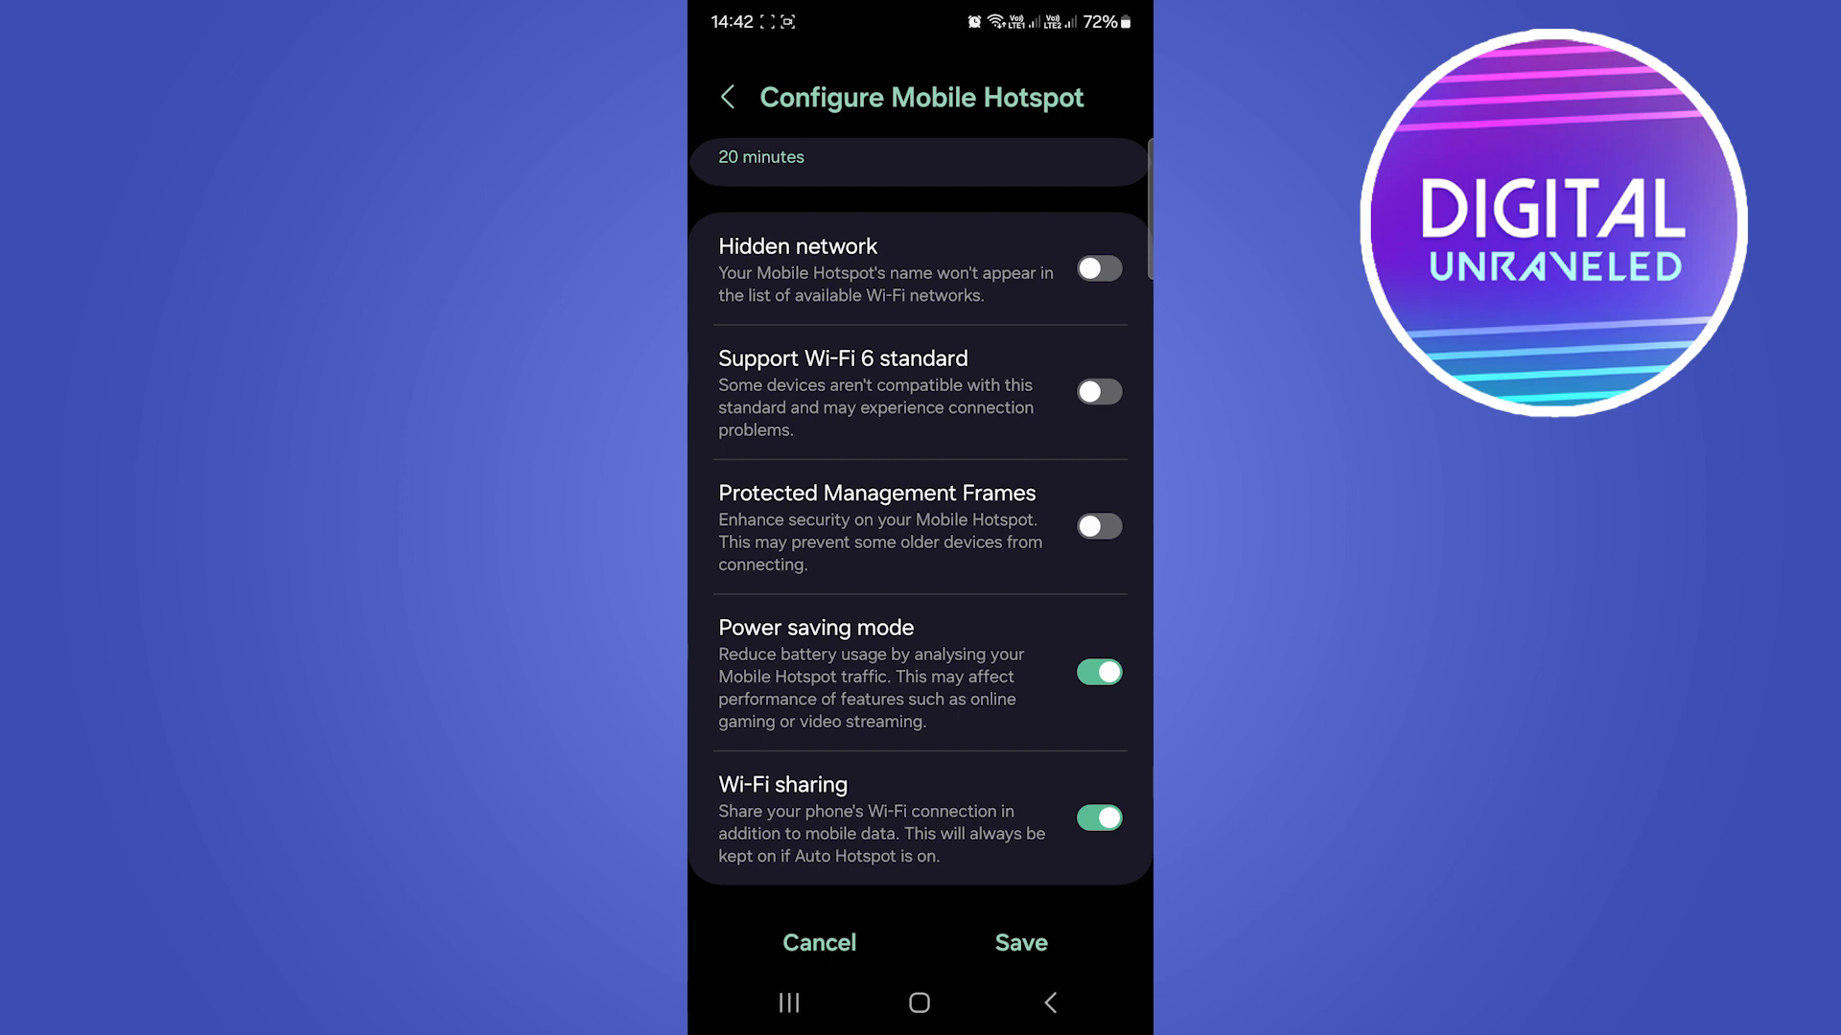
click(1097, 818)
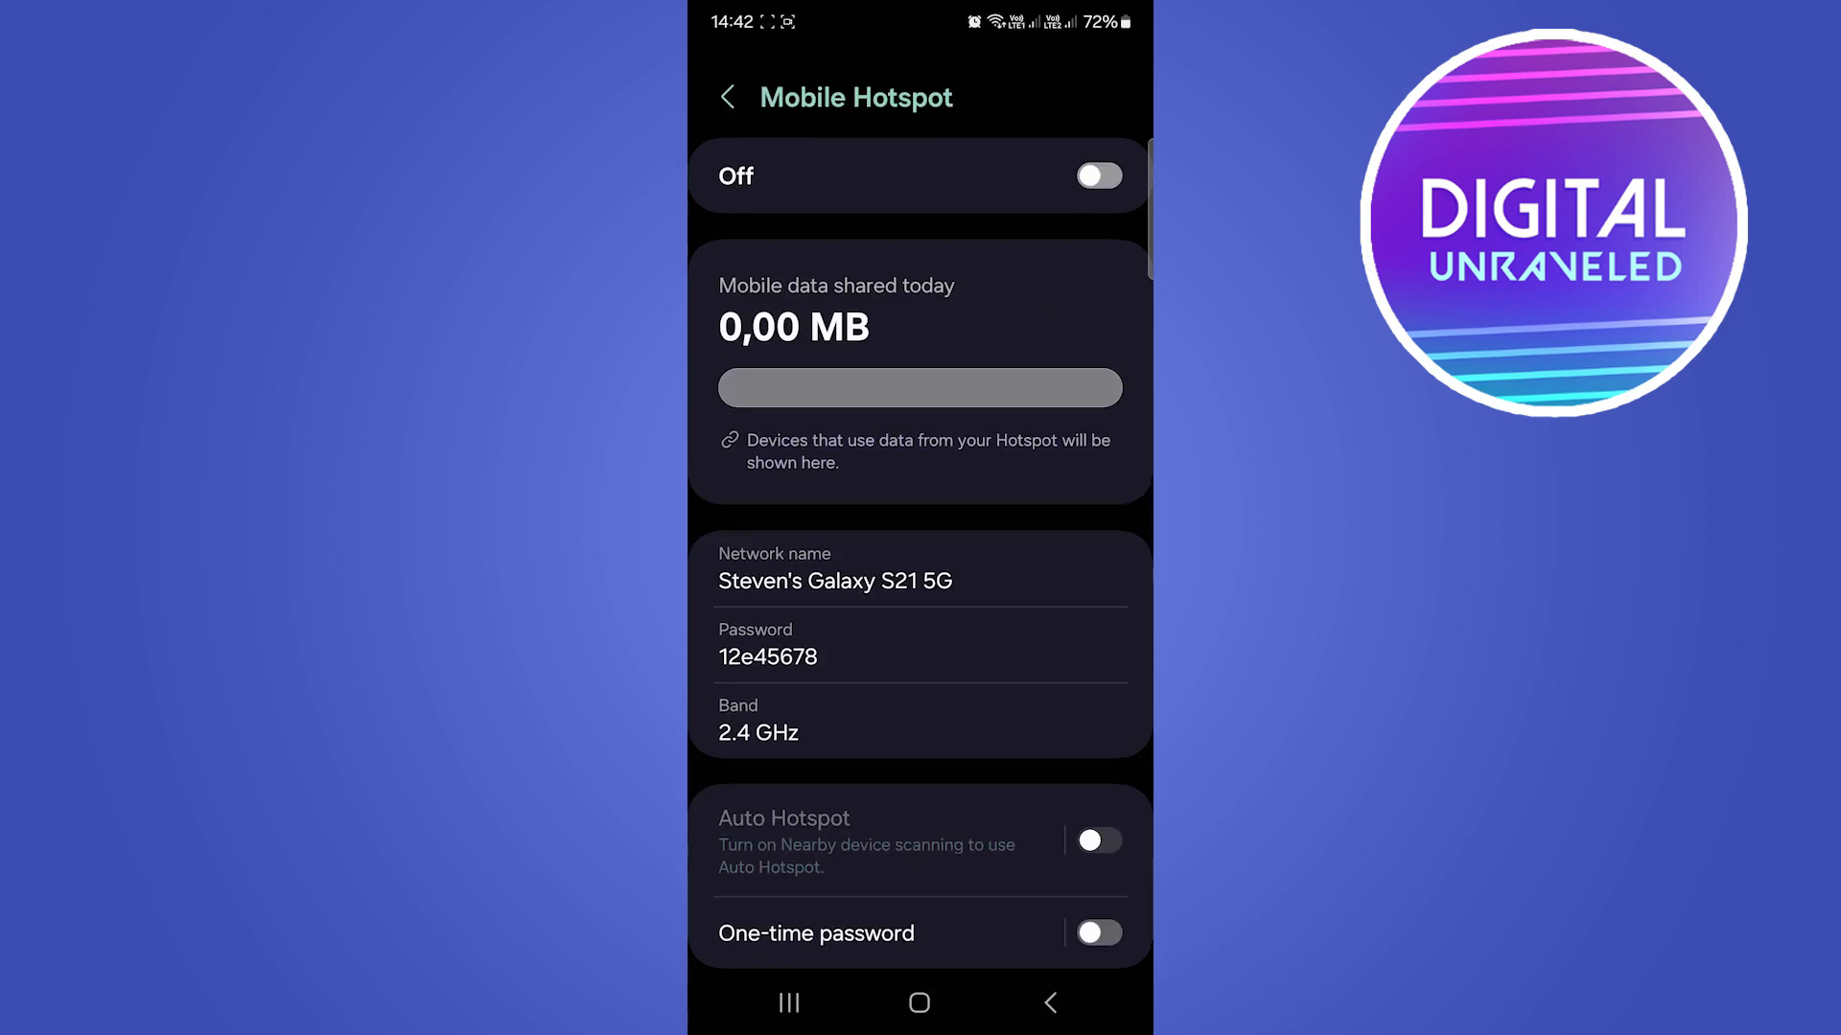
click(920, 1003)
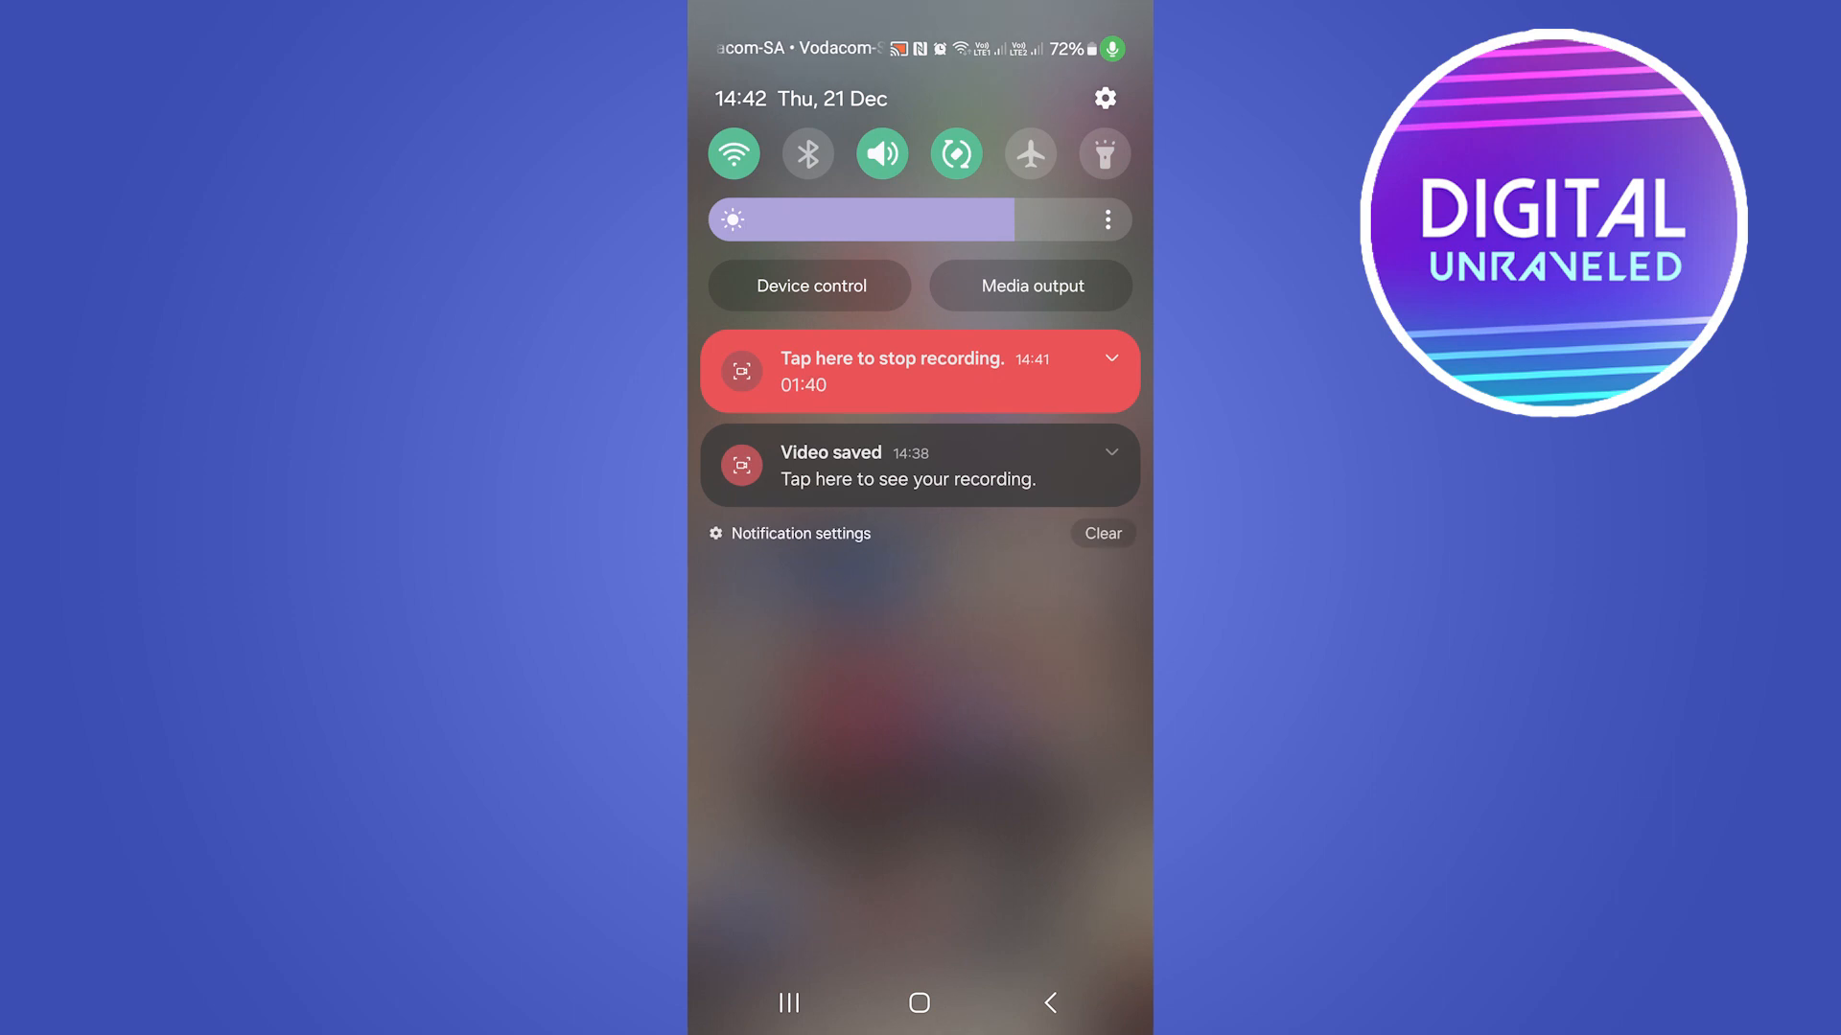
Expand Quick Settings fully and turn on the Mobile Hotspot tile.
scroll(down, 3)
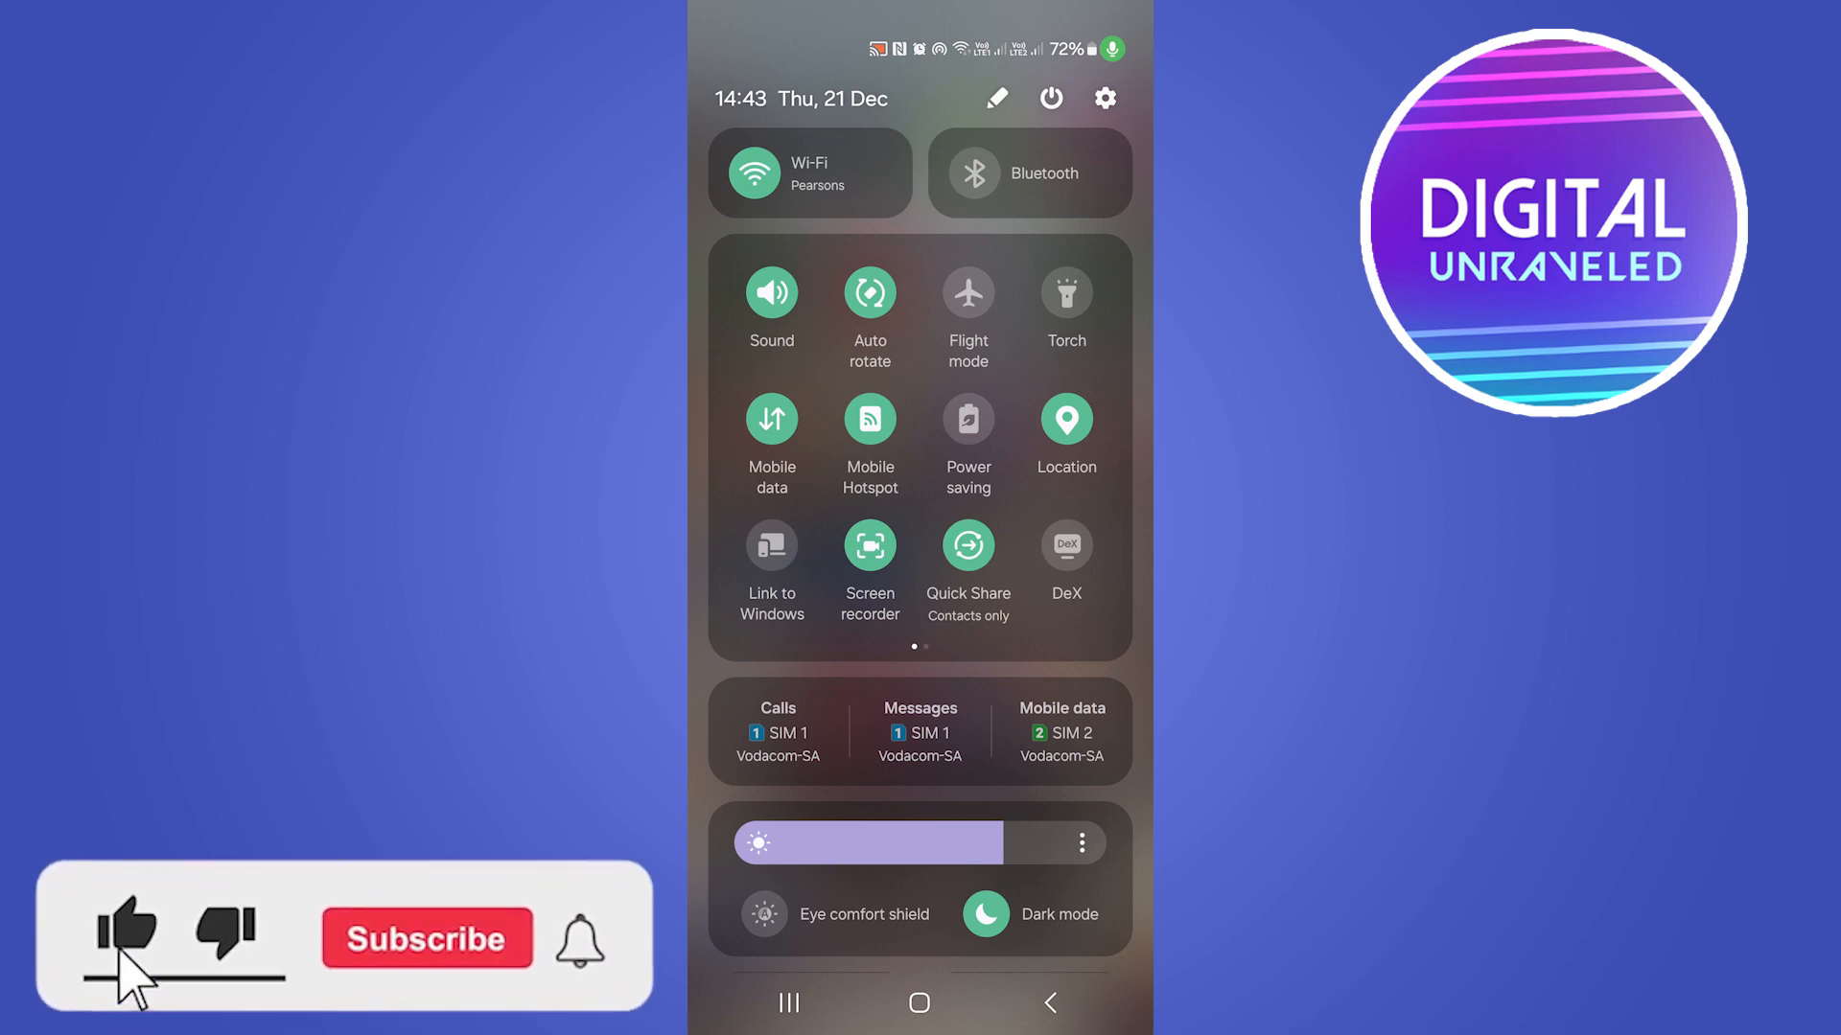
click(425, 937)
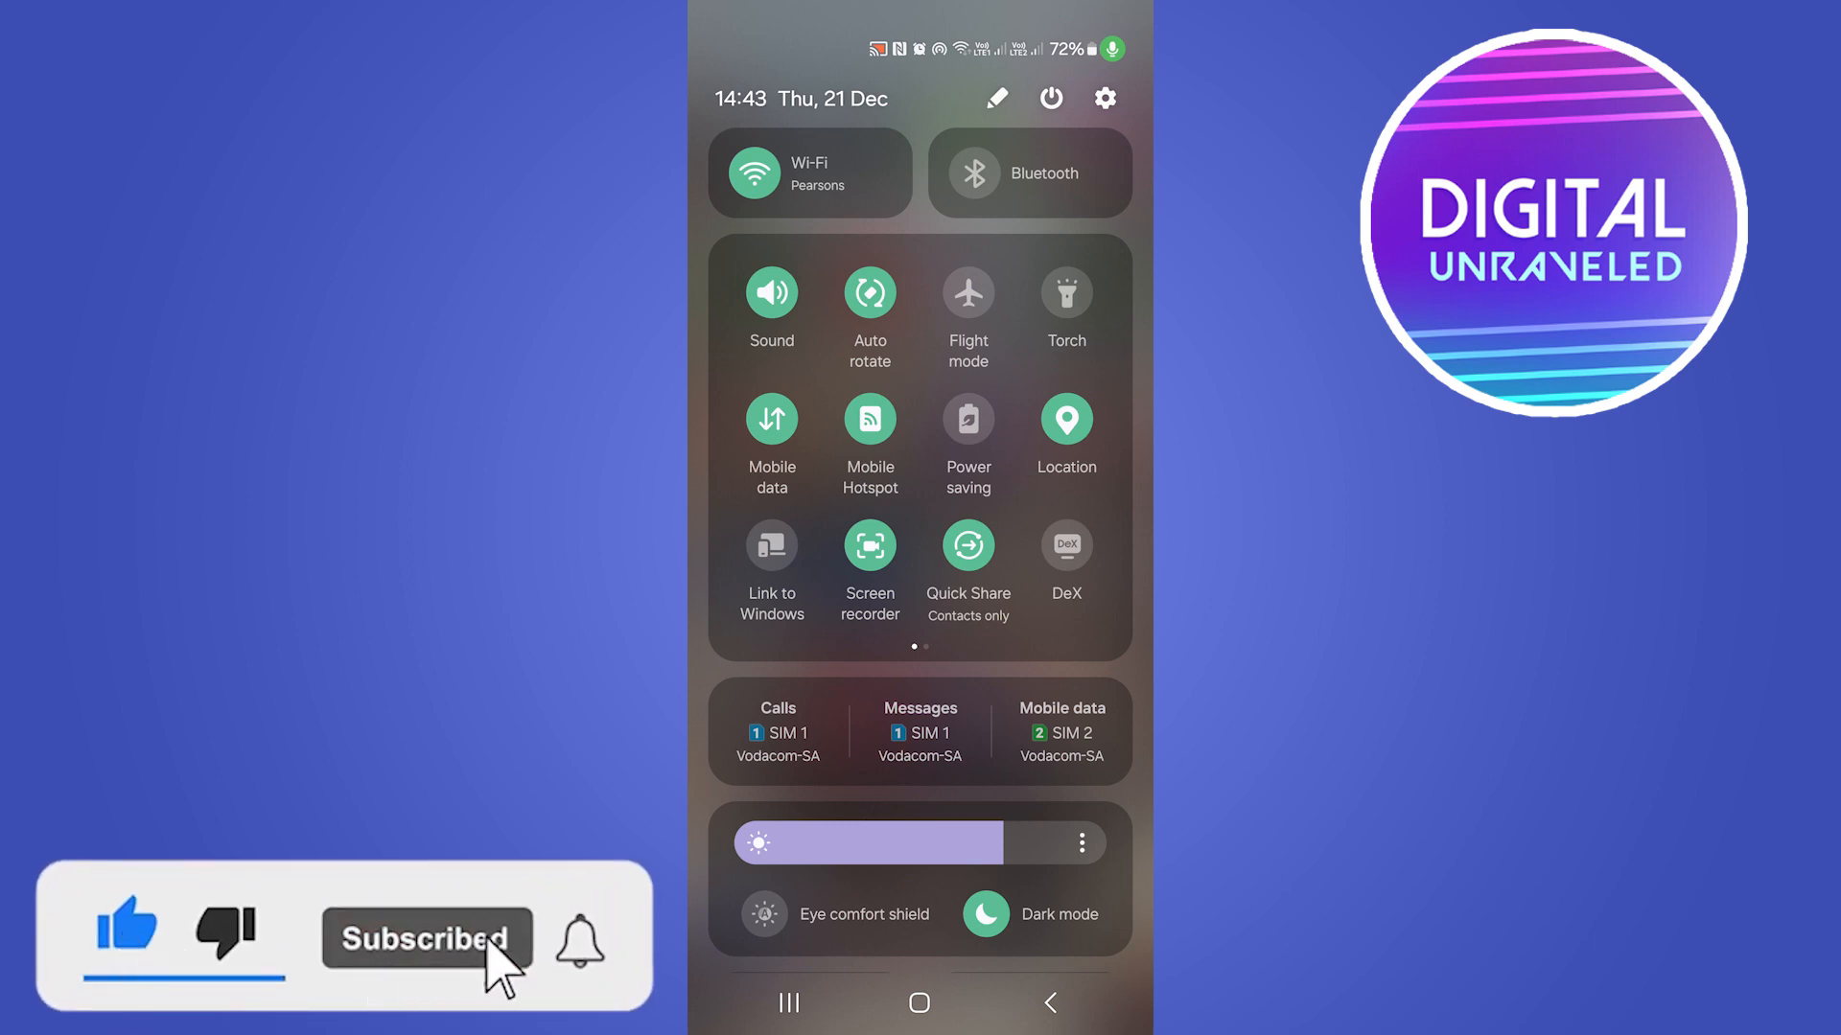